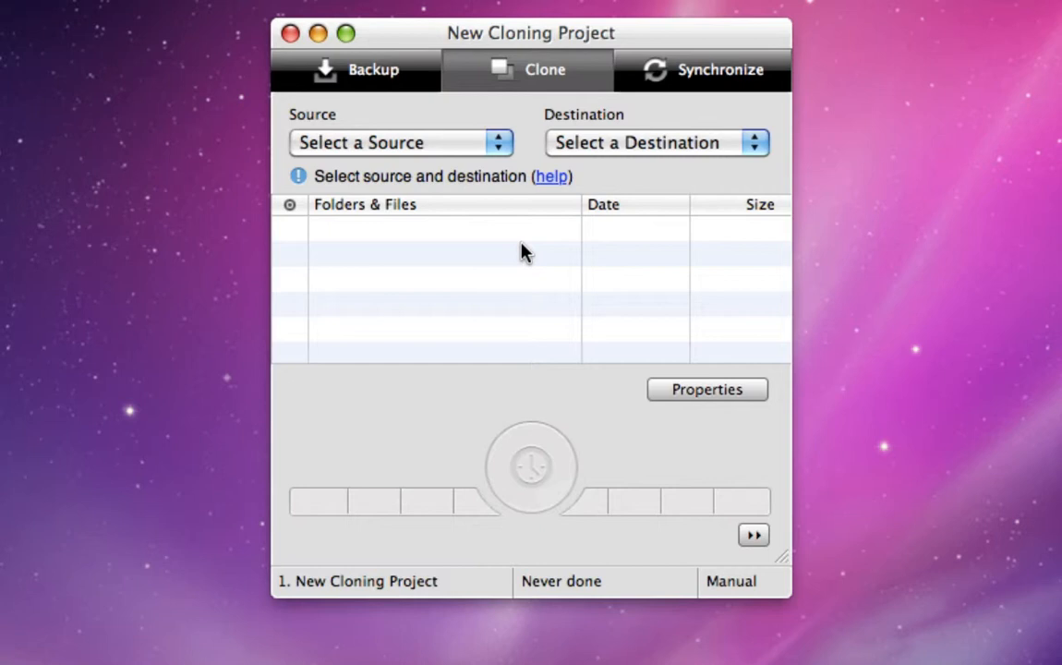
pyautogui.moveTo(442, 203)
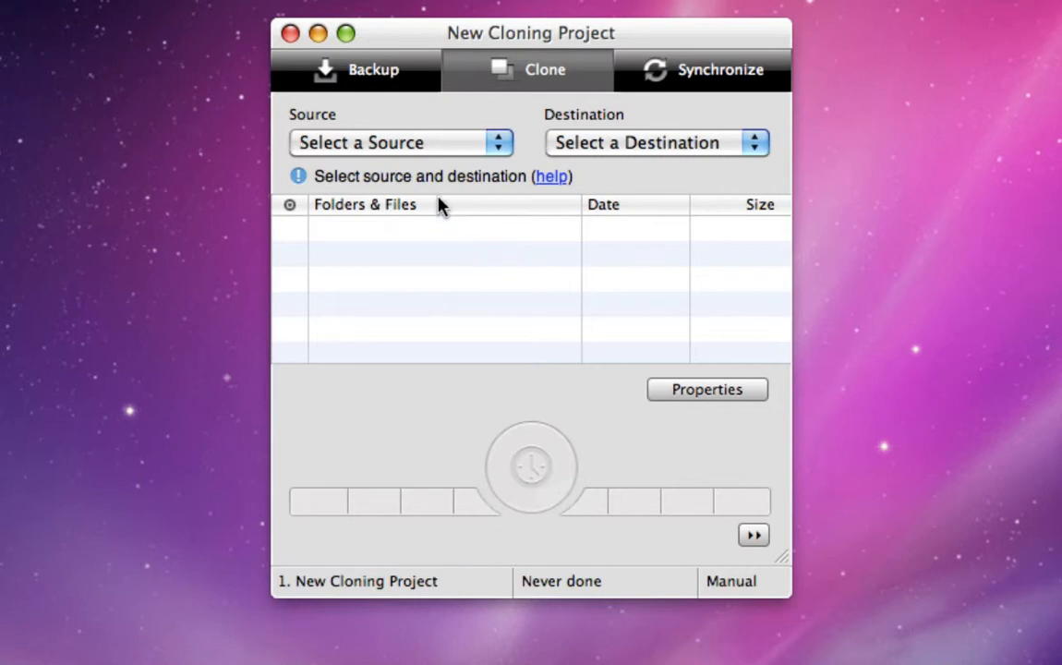
# - Launch Disk Utility by double-clicking its icon in Finder's Utilities folder
pyautogui.click(356, 70)
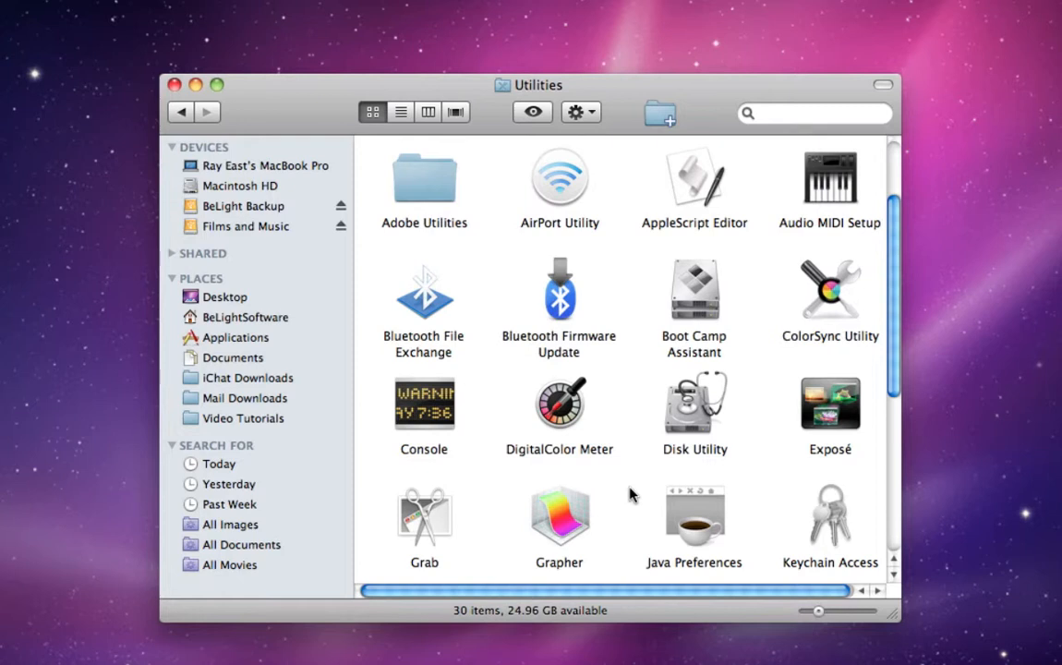
pyautogui.moveTo(700, 428)
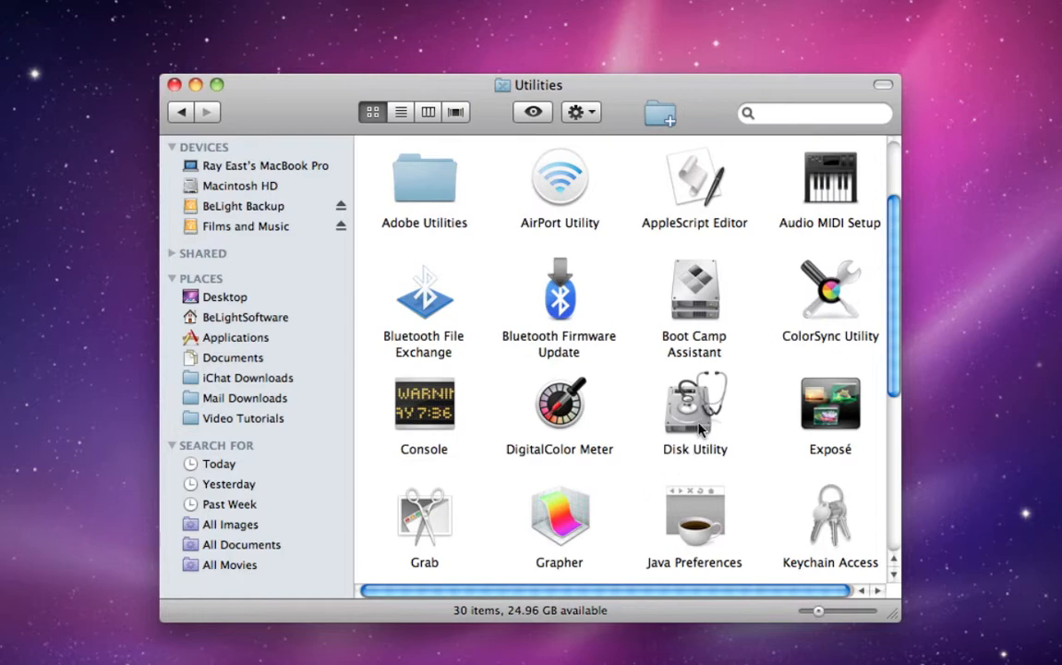
pyautogui.doubleClick(695, 399)
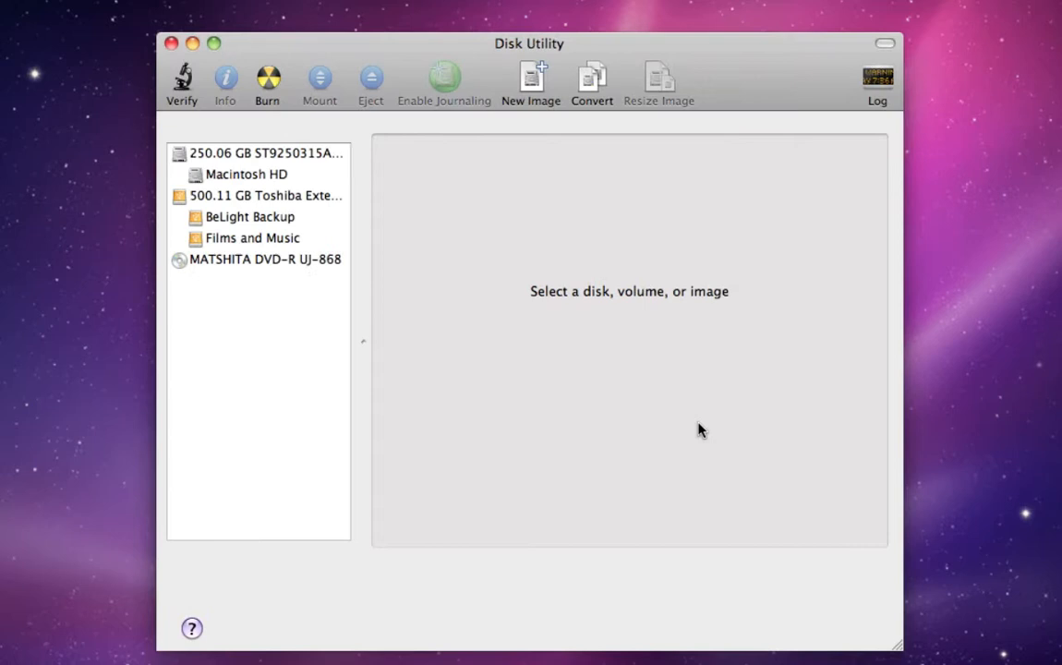
# - Give the 500.11 GB Toshiba disk one partition with a GUID Partition Table scheme
pyautogui.click(265, 195)
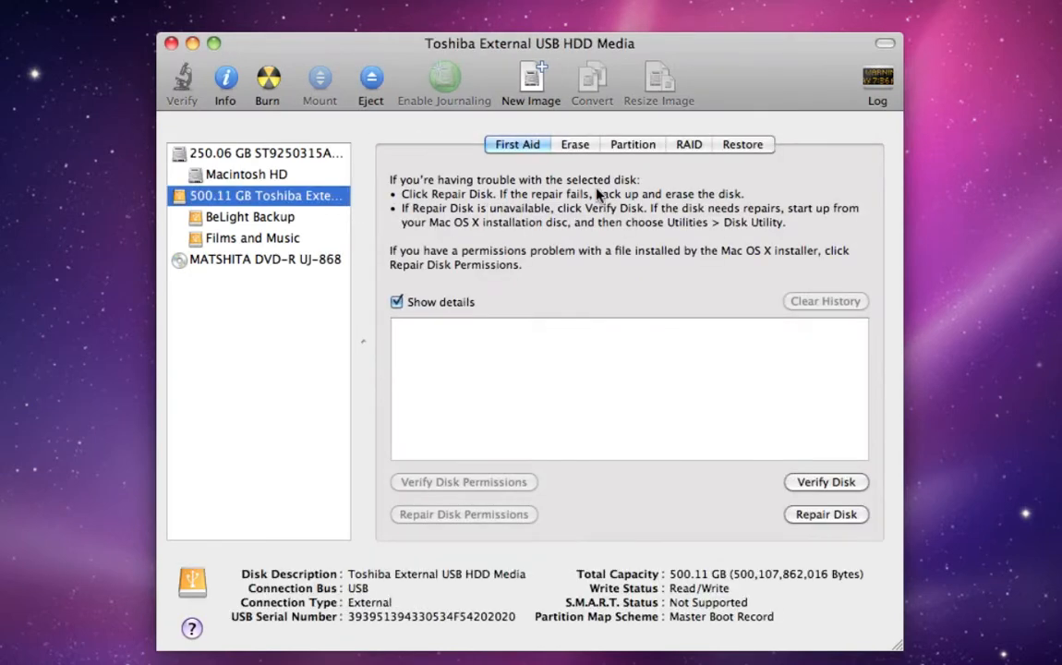
pyautogui.click(633, 144)
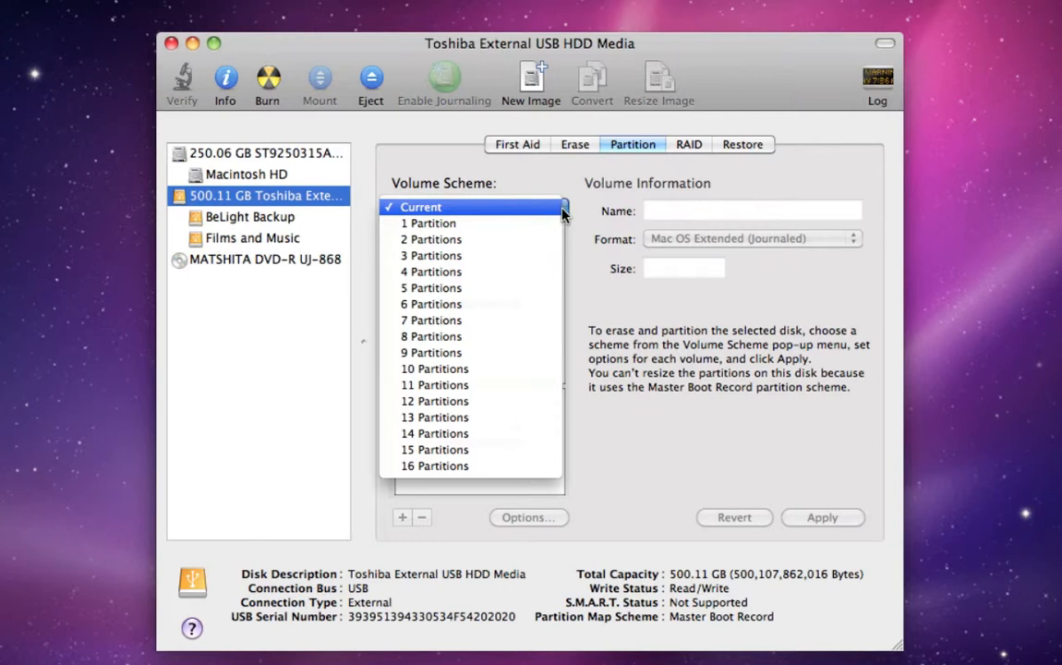
pyautogui.click(429, 223)
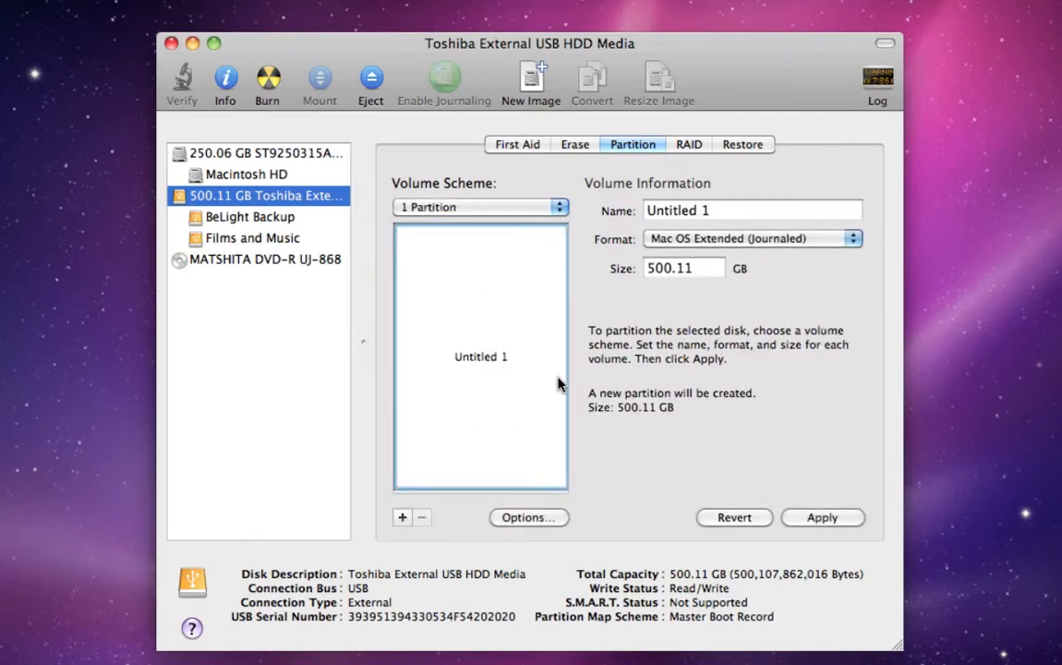
pyautogui.click(529, 517)
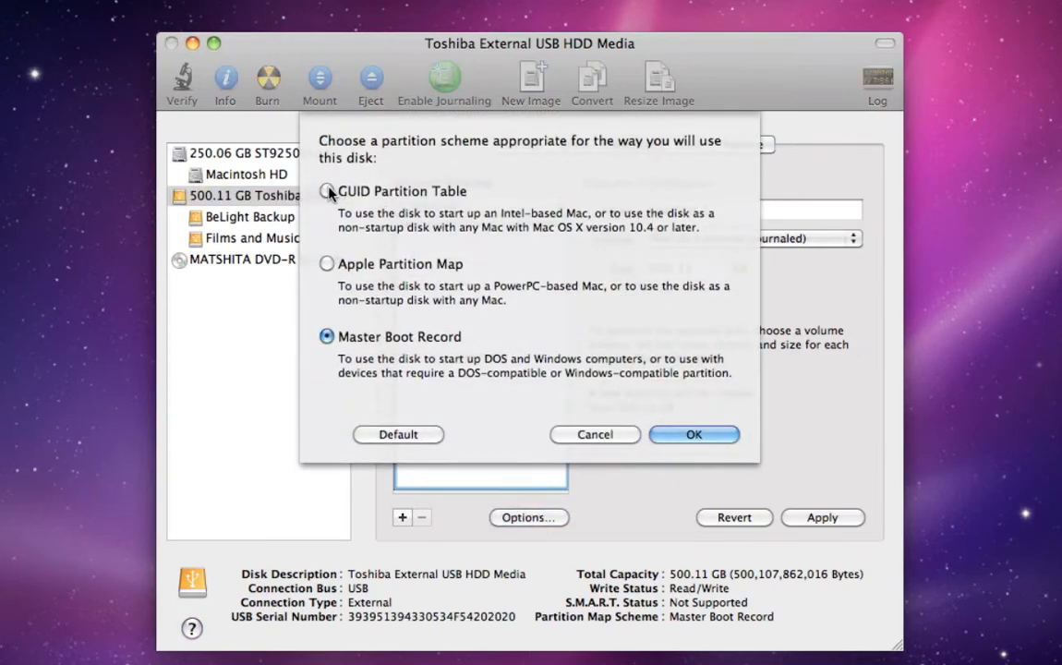
pyautogui.click(327, 191)
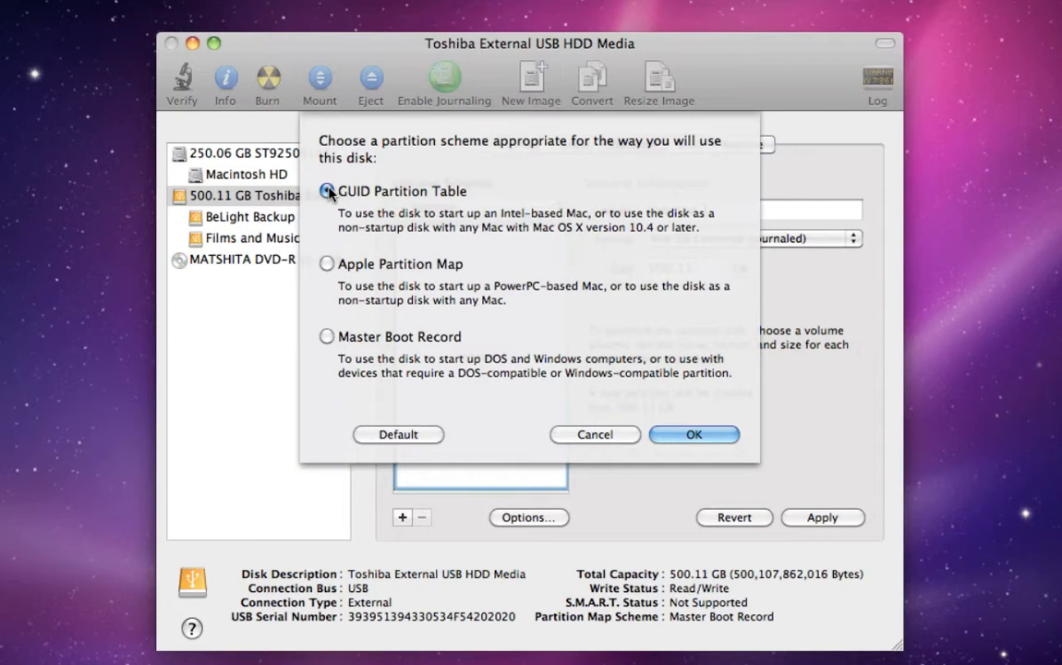
pyautogui.click(327, 191)
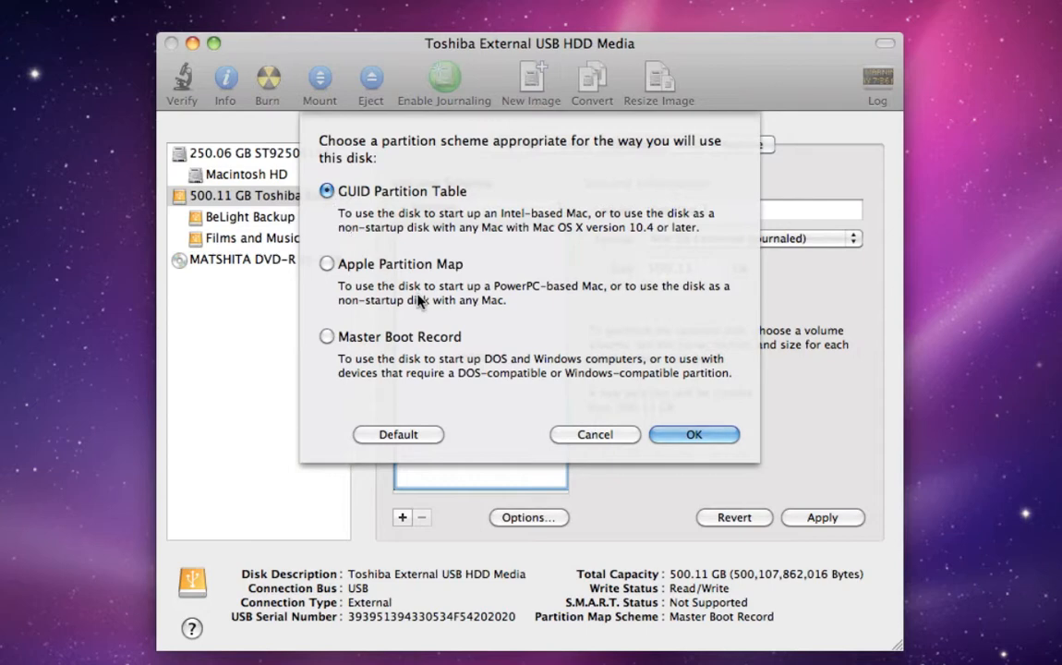
pyautogui.click(693, 434)
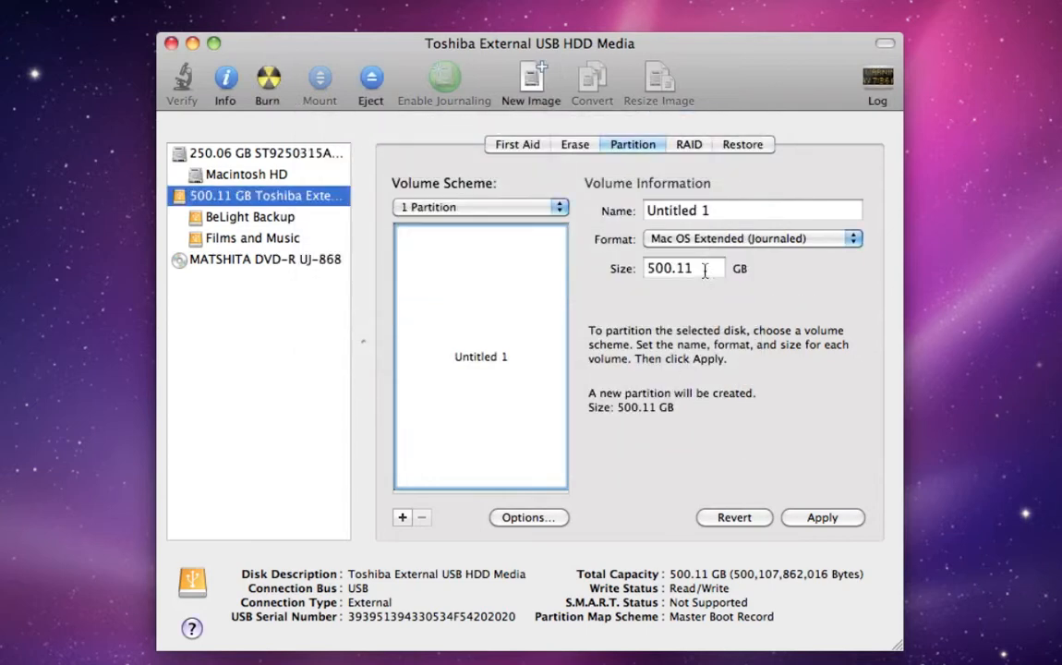
# - Name the partition 'Snow Leopard' as Mac OS Extended (Journaled) and confirm erasing the disk
pyautogui.write('Snow')
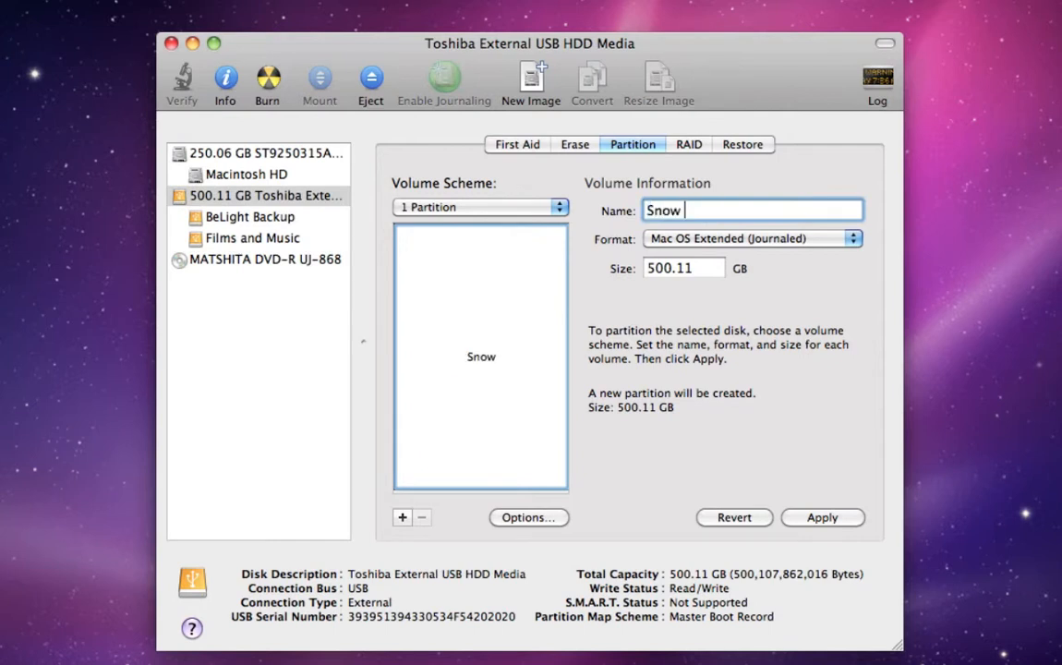
pyautogui.write('Leopard')
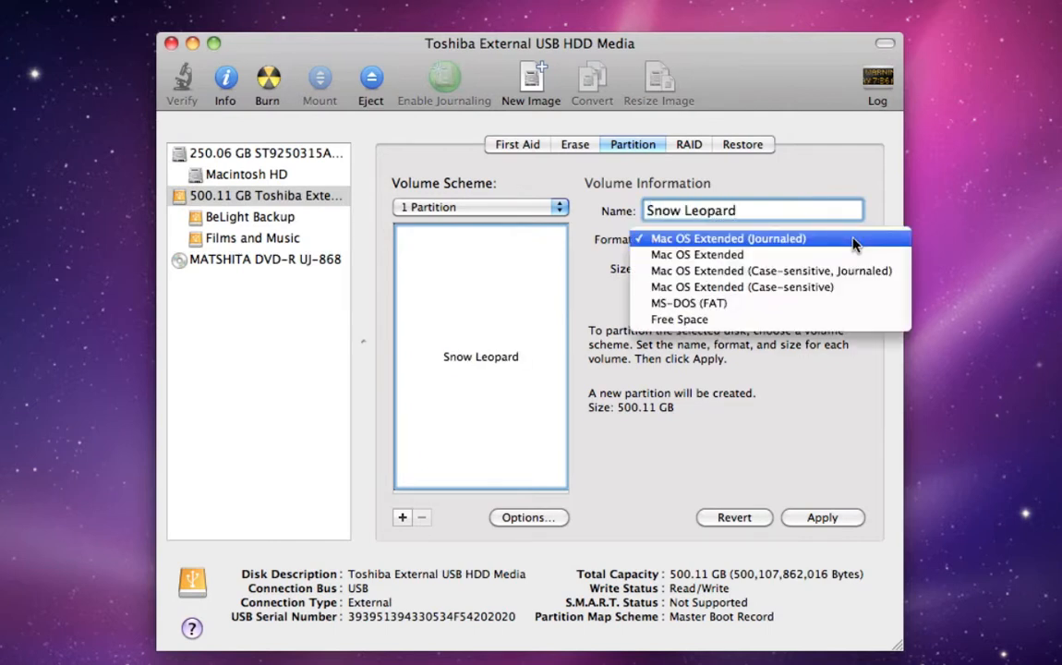
pyautogui.click(728, 238)
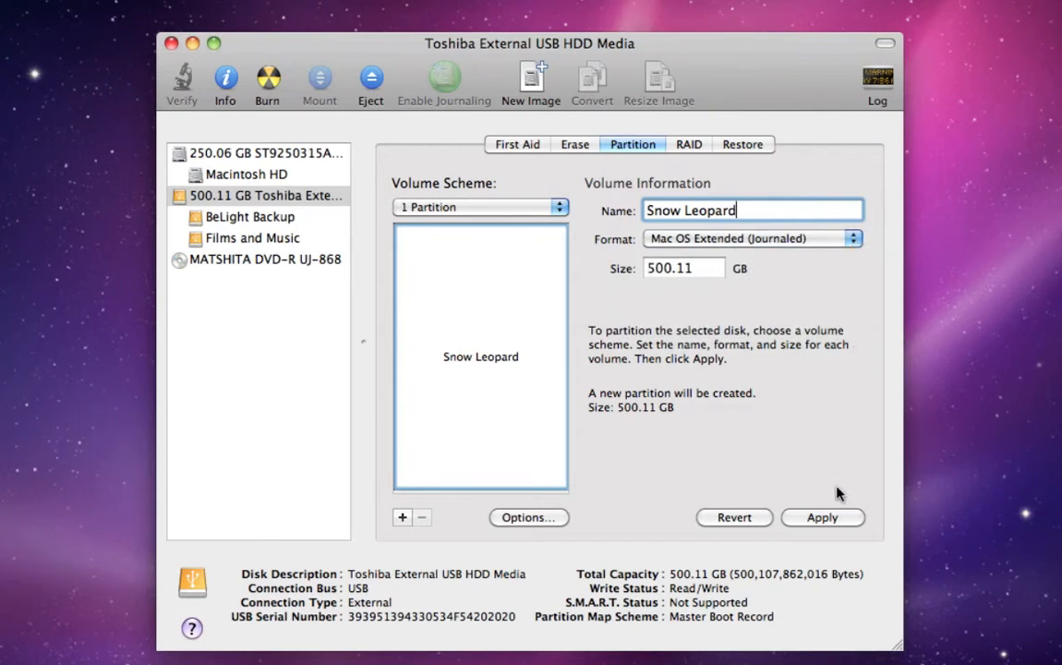
pyautogui.click(821, 517)
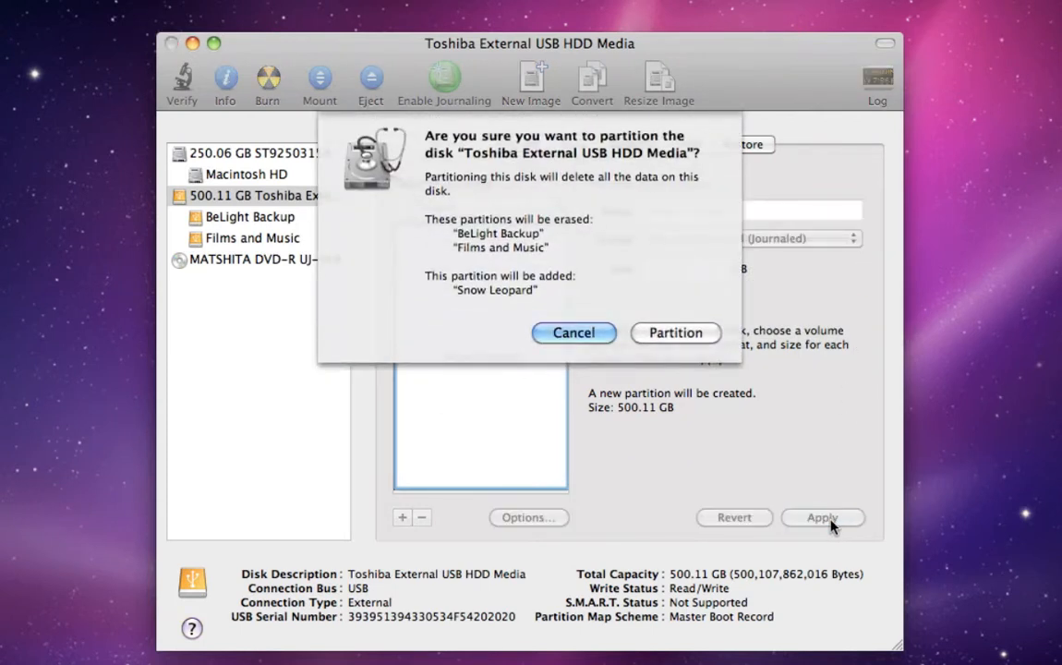
pyautogui.click(675, 333)
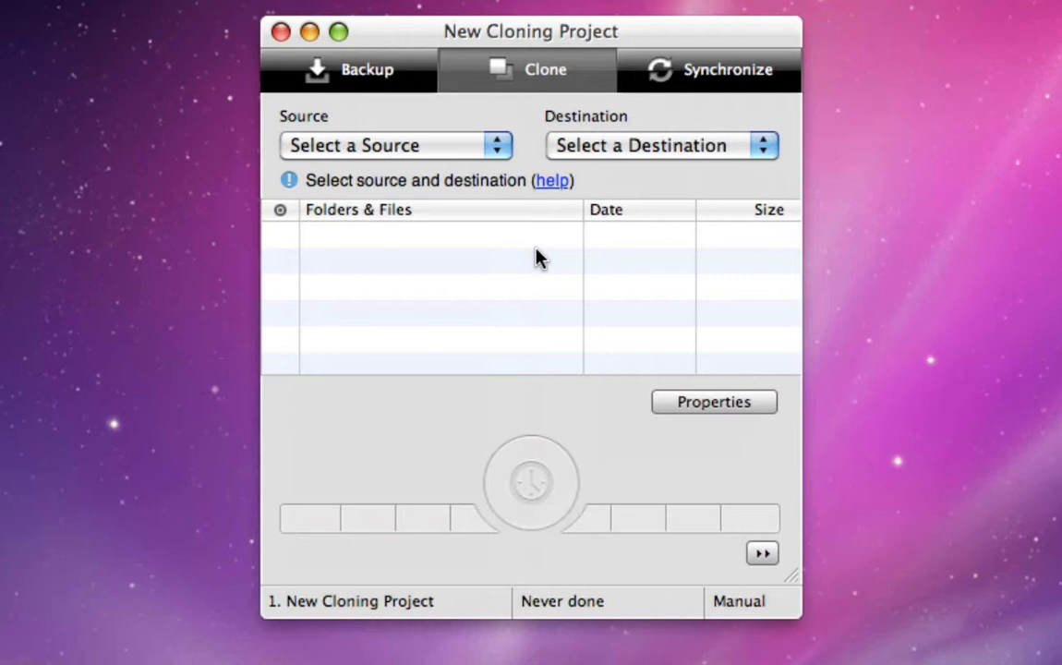
pyautogui.moveTo(508, 215)
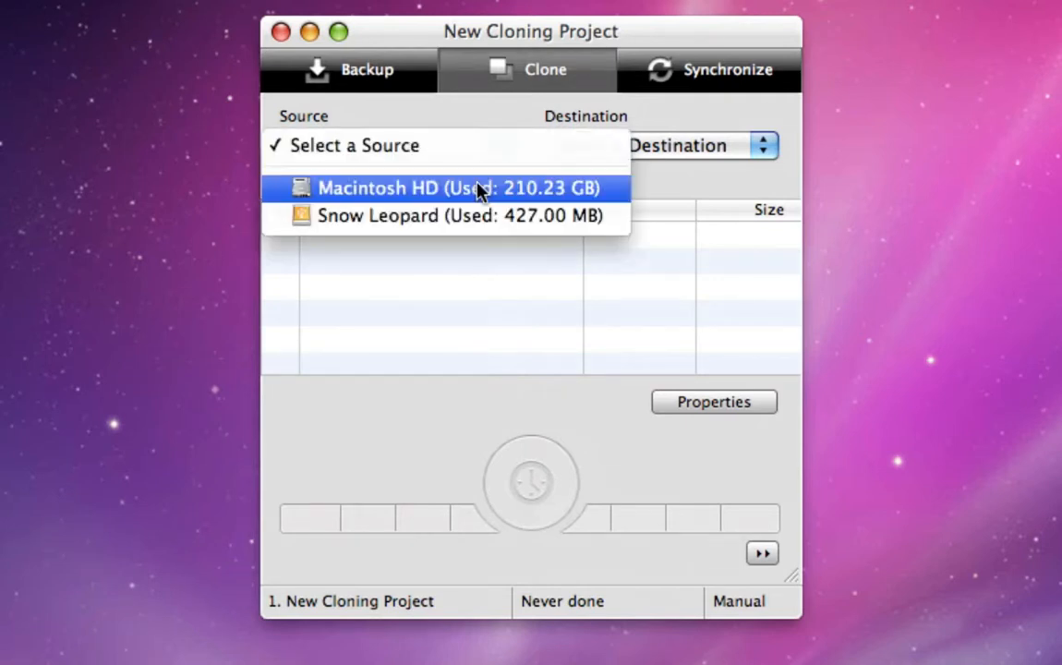
# - Clone from Macintosh HD to Snow Leopard, and browse the Applications folder in the file list
pyautogui.click(480, 187)
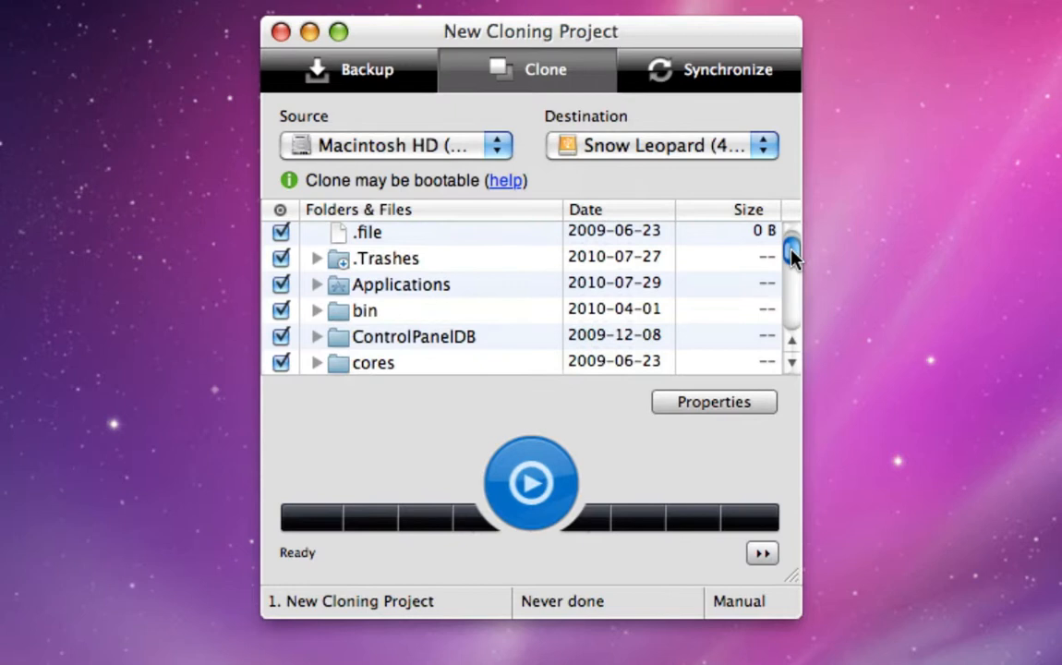
pyautogui.scroll(-3)
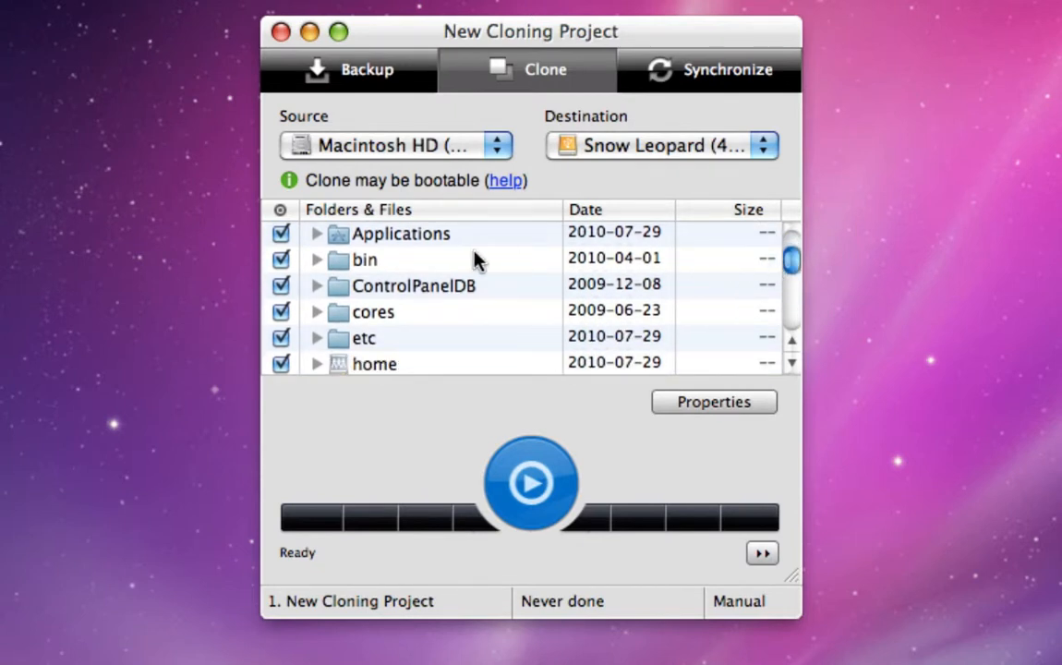
pyautogui.click(317, 234)
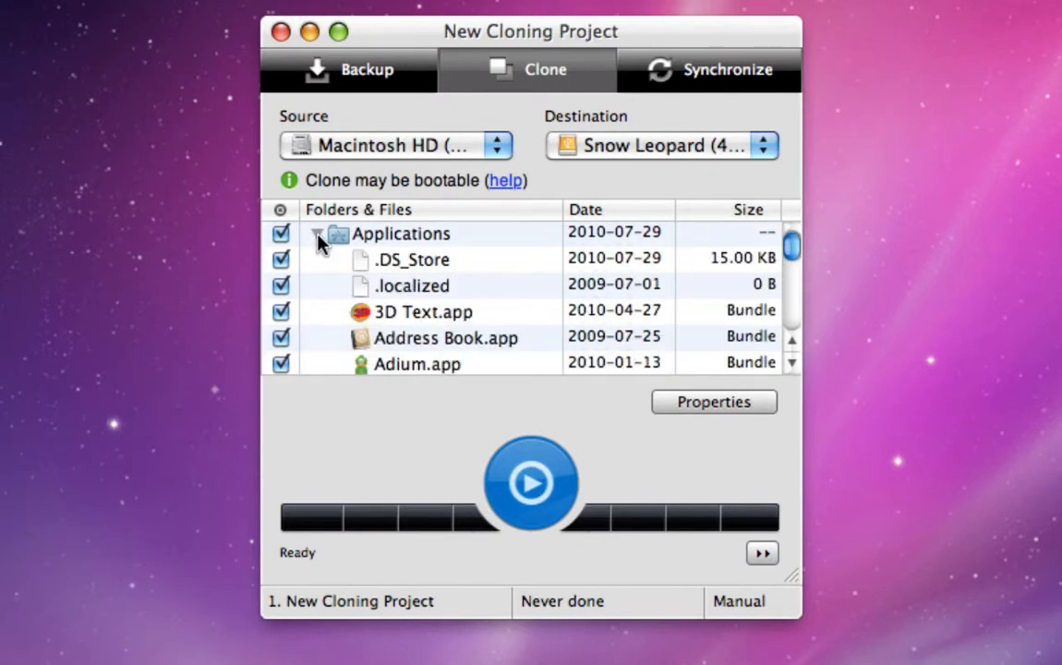
pyautogui.click(317, 234)
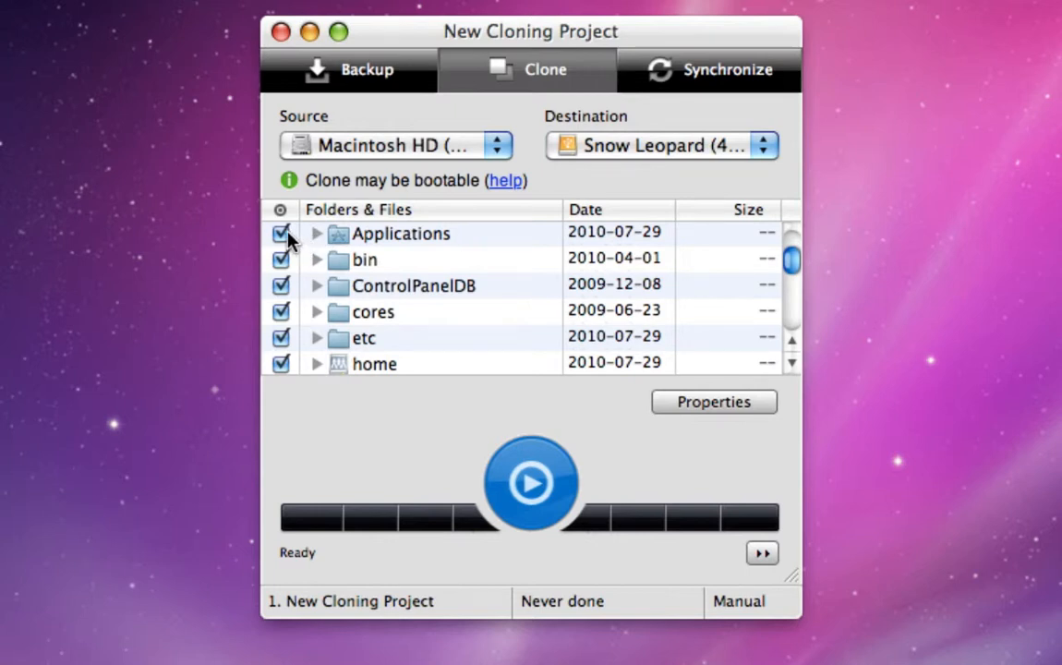
pyautogui.click(400, 234)
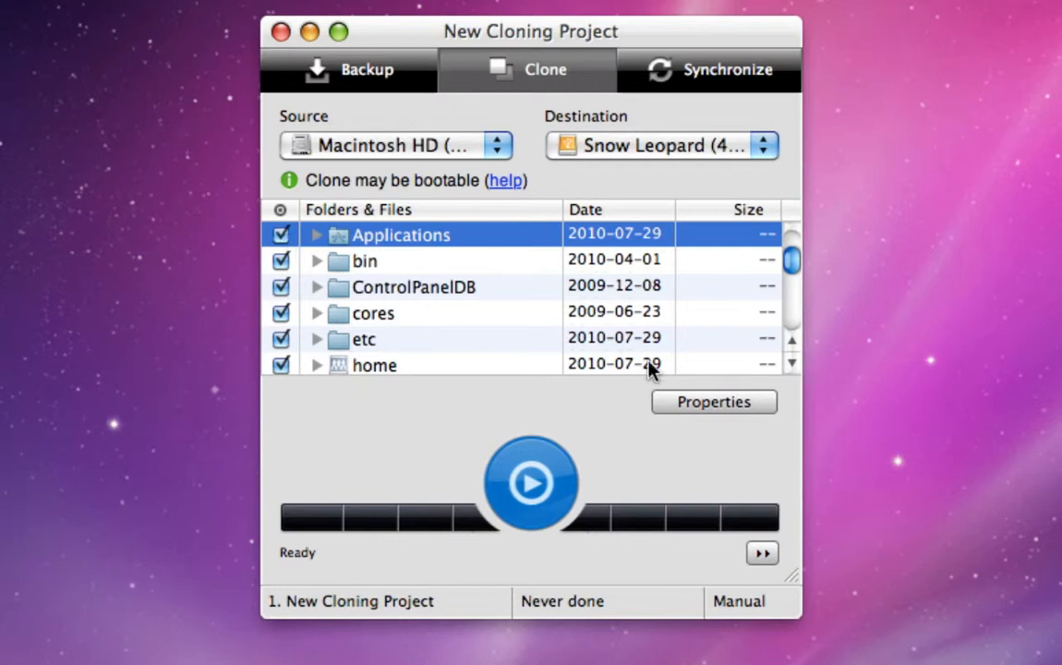
# - Turn on scheduled syncing in Properties: weekly, Wednesday, 4:30 PM
pyautogui.click(714, 402)
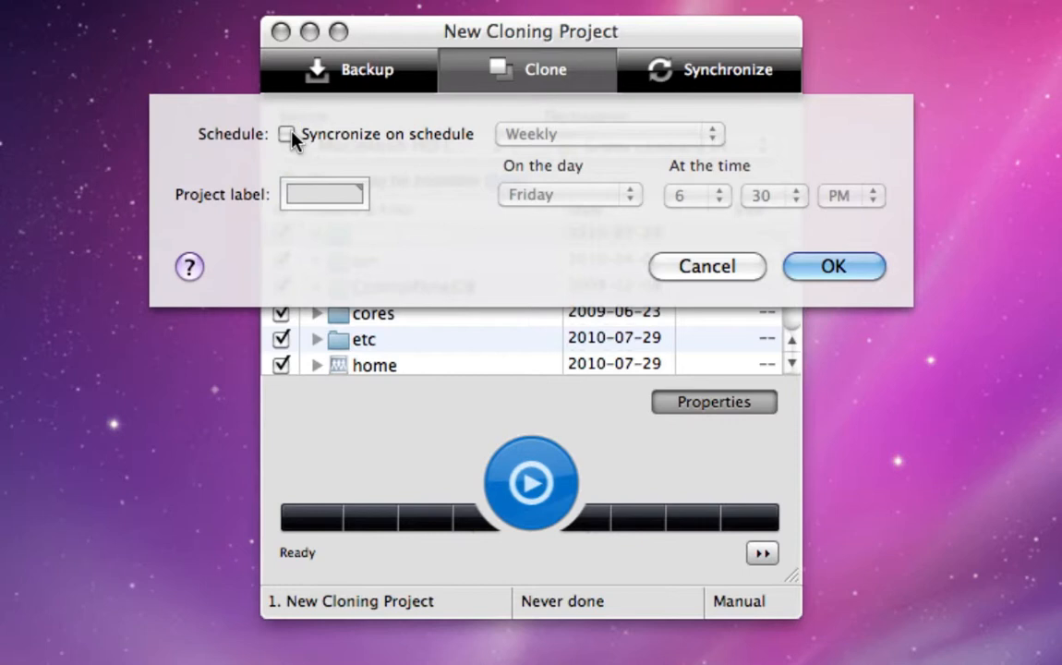
pyautogui.click(287, 134)
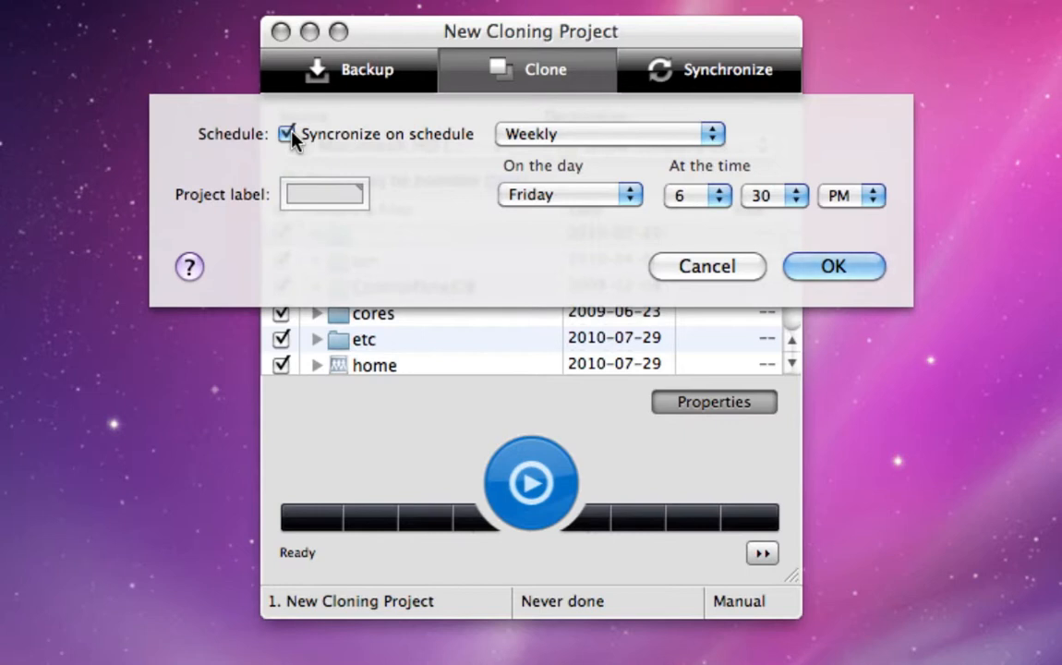
pyautogui.moveTo(439, 189)
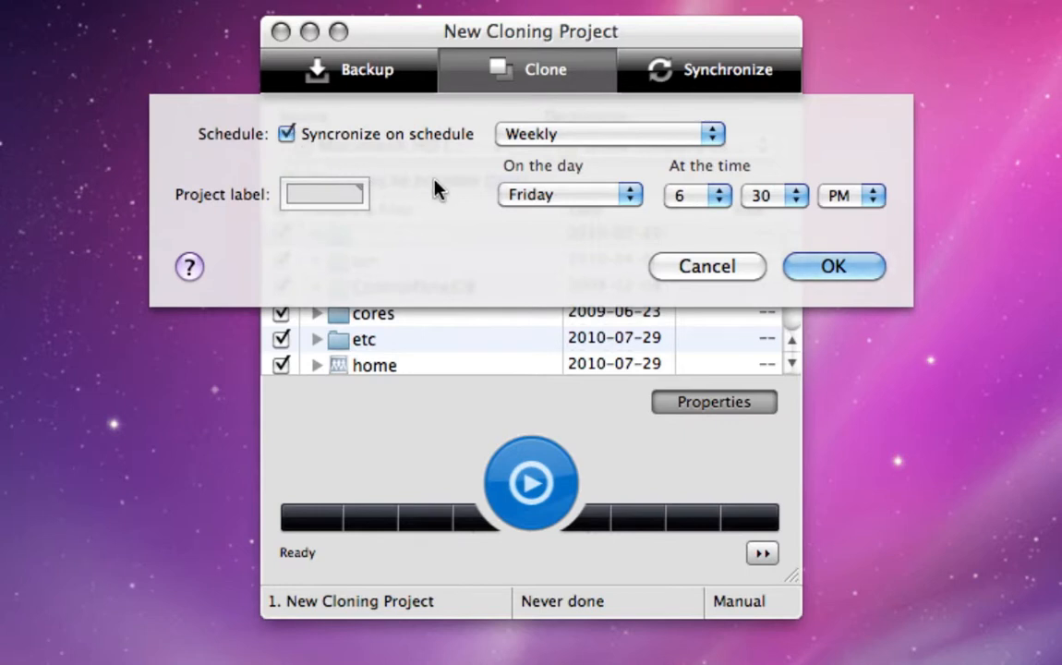
pyautogui.click(569, 194)
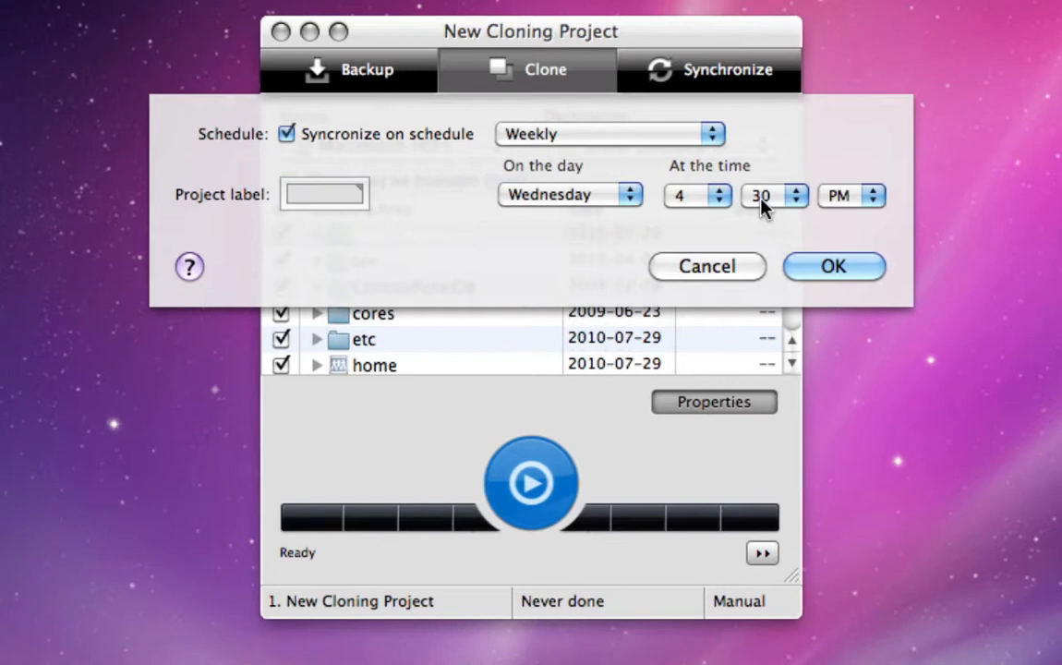
pyautogui.click(832, 267)
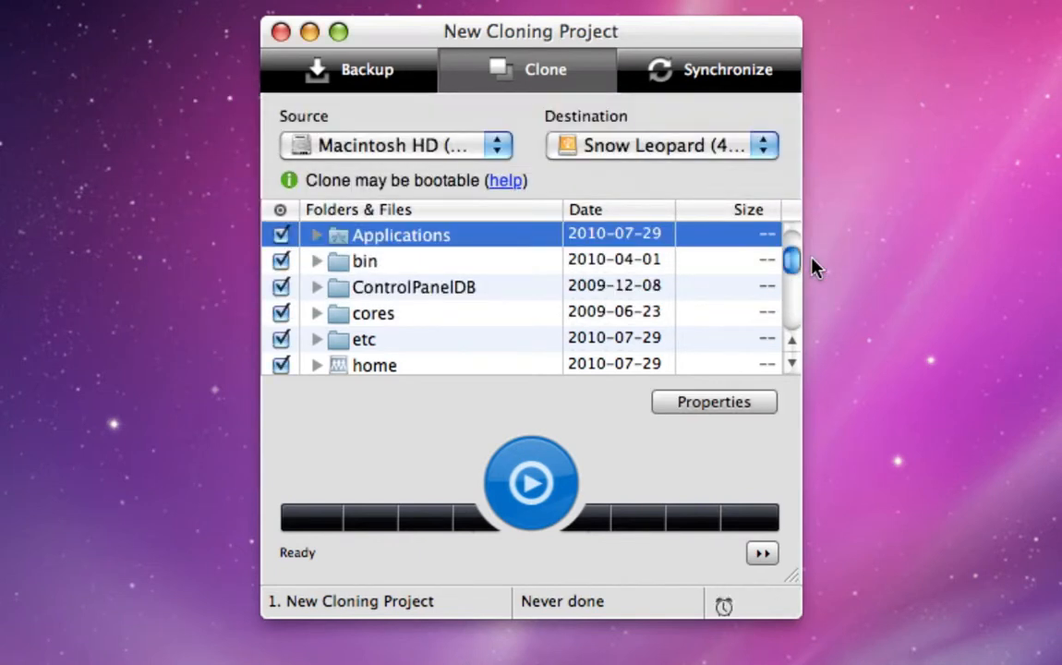
pyautogui.moveTo(591, 457)
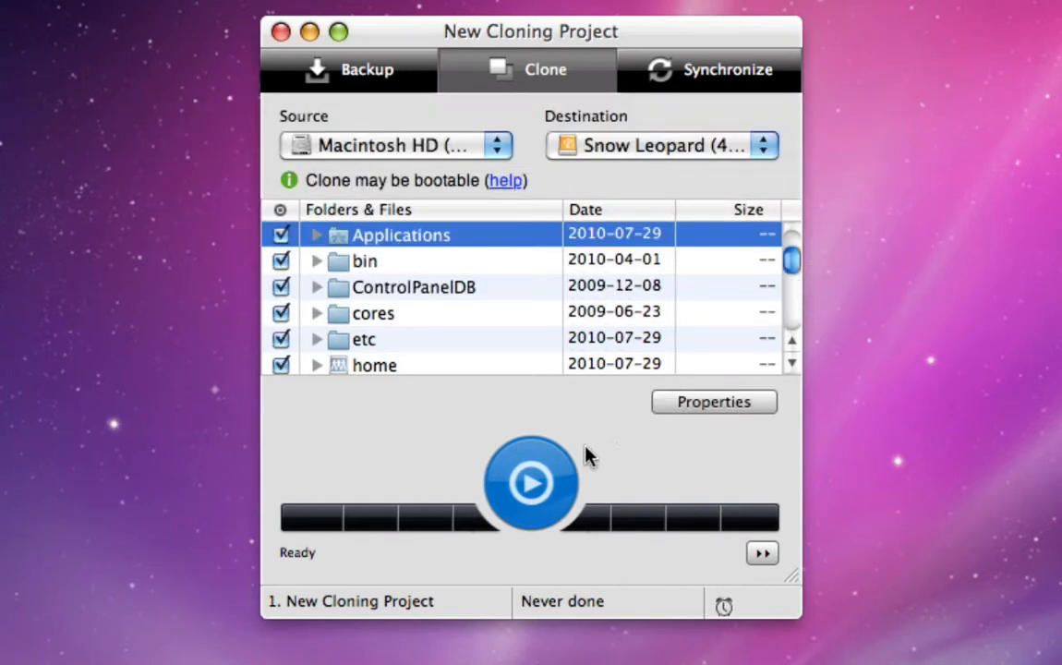
# - Start the Macintosh HD to Snow Leopard clone, authorizing with the administrator password
pyautogui.click(530, 482)
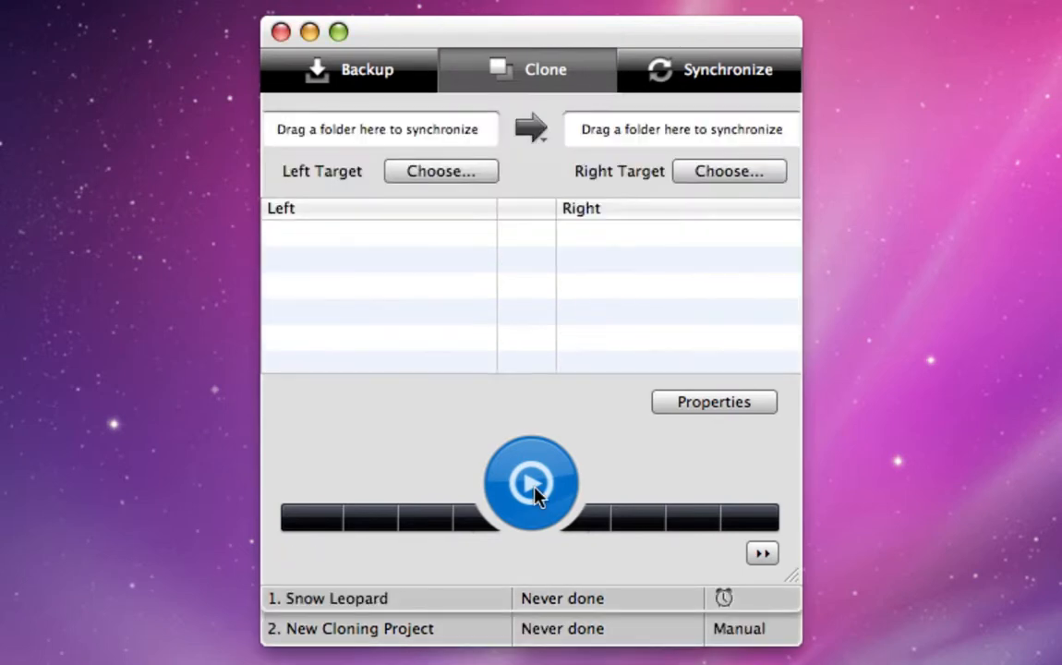
pyautogui.click(530, 482)
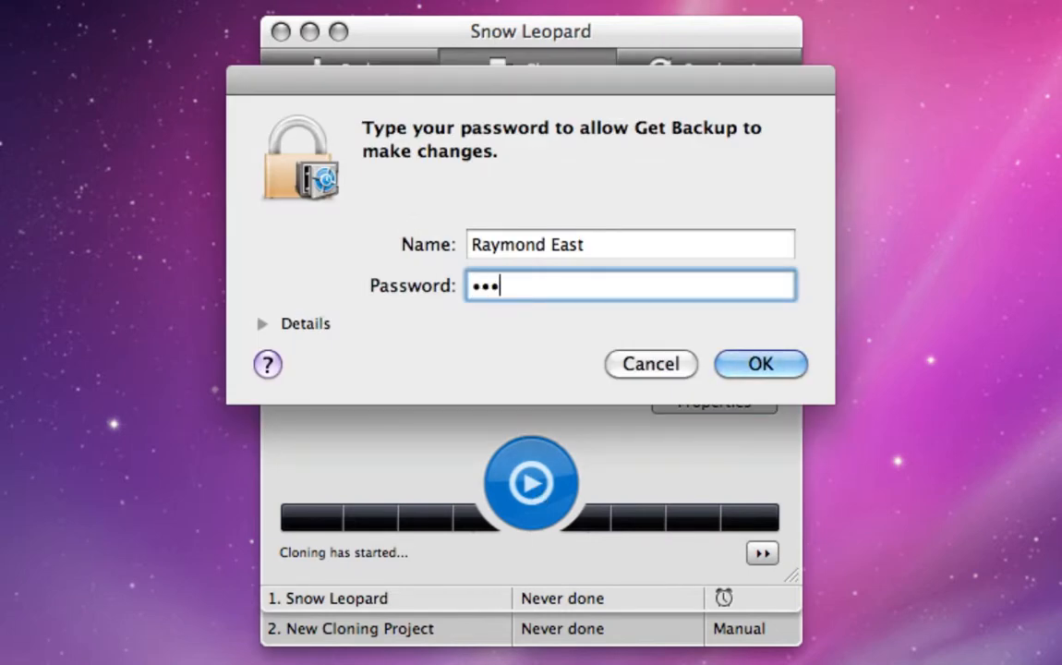
pyautogui.click(760, 363)
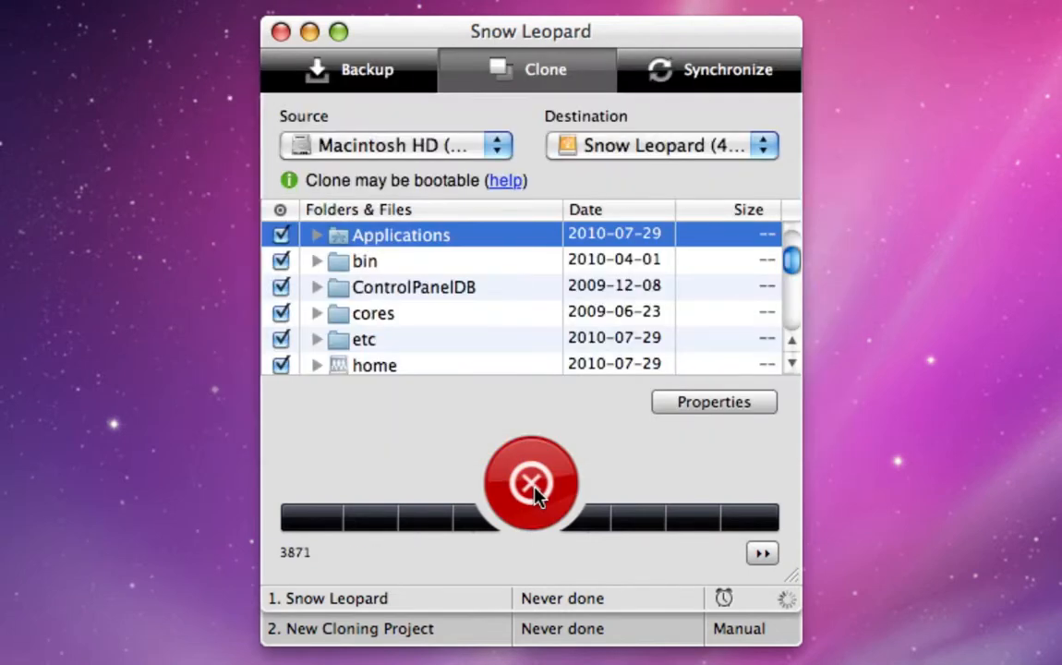